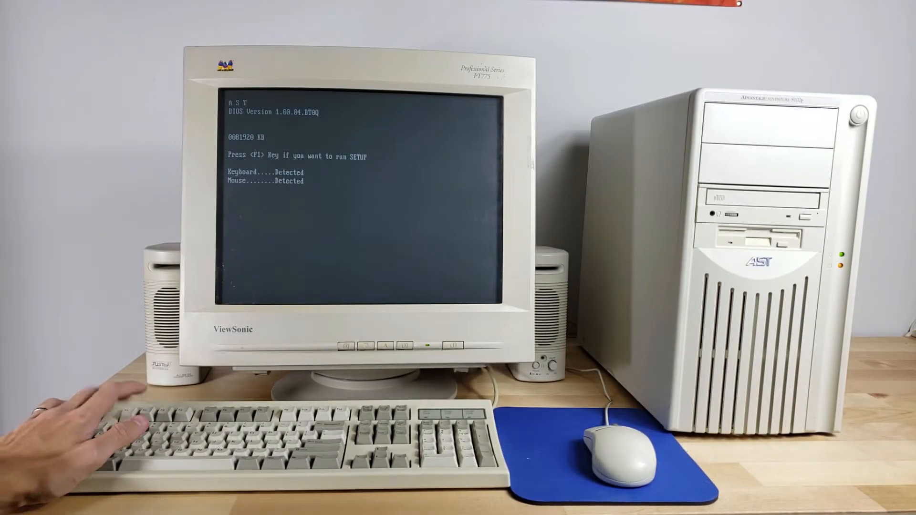
Press F1 during the AST POST screen to enter BIOS Setup.
{"action": "key", "text": "f1"}
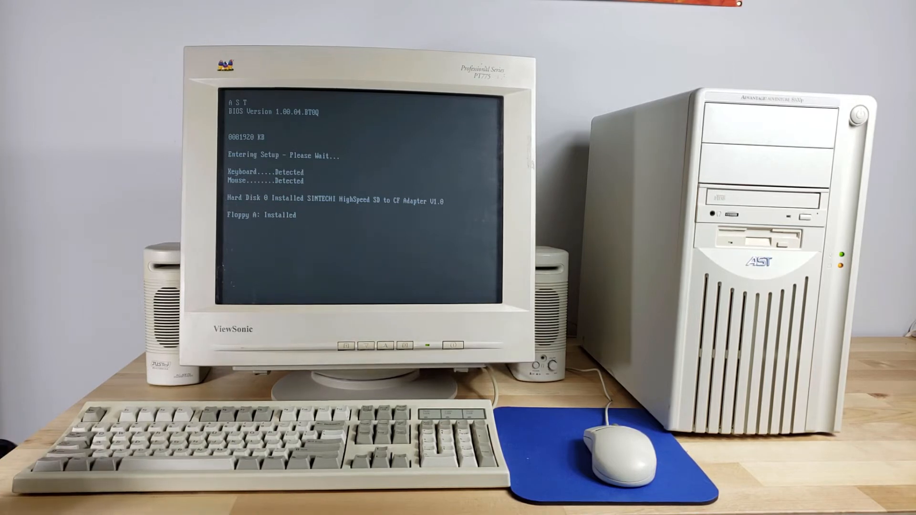
Browse the Main and Advanced BIOS pages, then choose Exit Saving Changes to boot Windows.
{"action": "key", "text": "enter"}
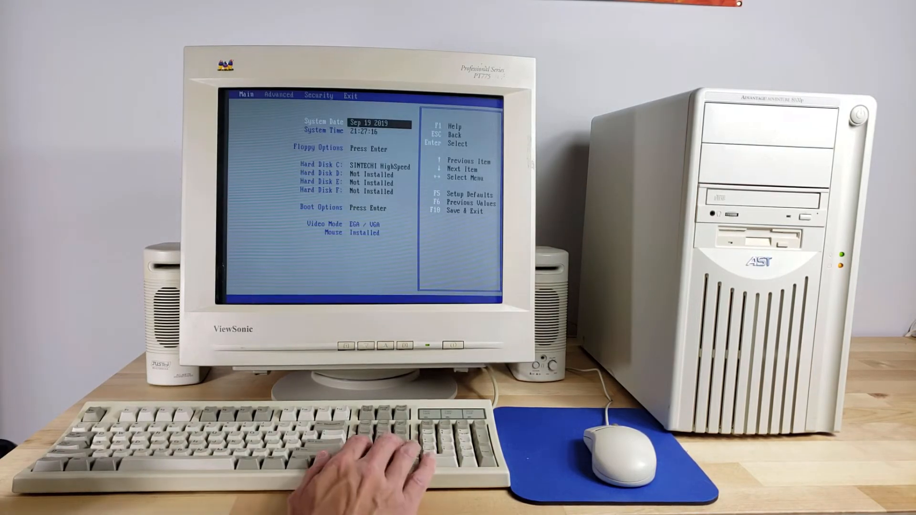
{"action": "key", "text": "Enter"}
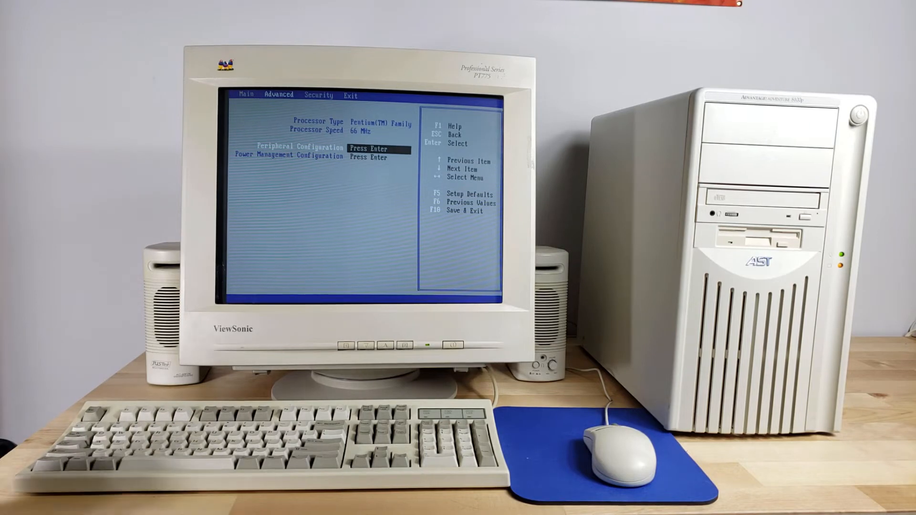
{"action": "key", "text": "right"}
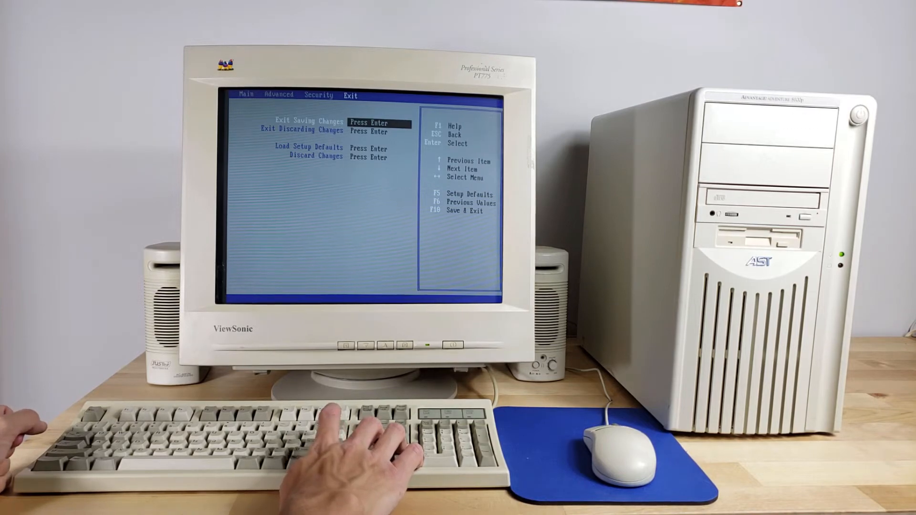
{"action": "key", "text": "Enter"}
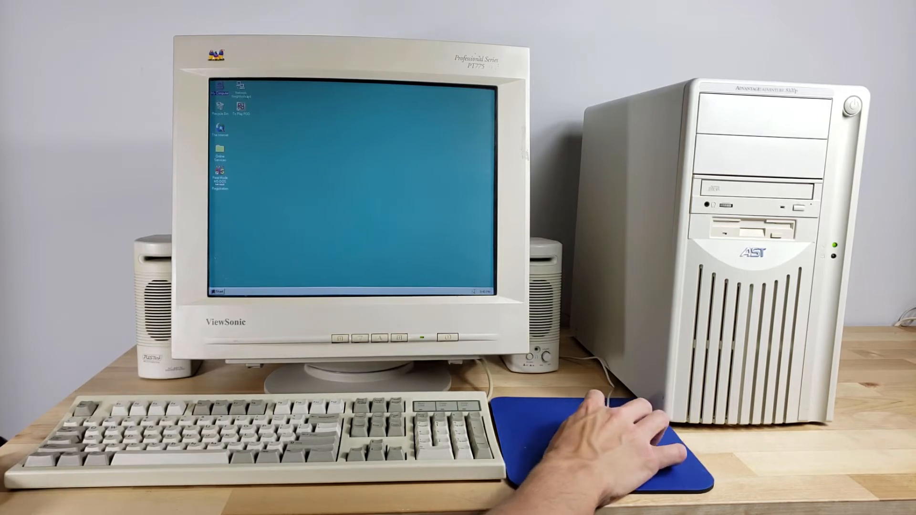
Open the driver folder from My Computer and dismiss the WinZip self-extractor information box.
{"action": "double_click", "coordinate": [218, 86]}
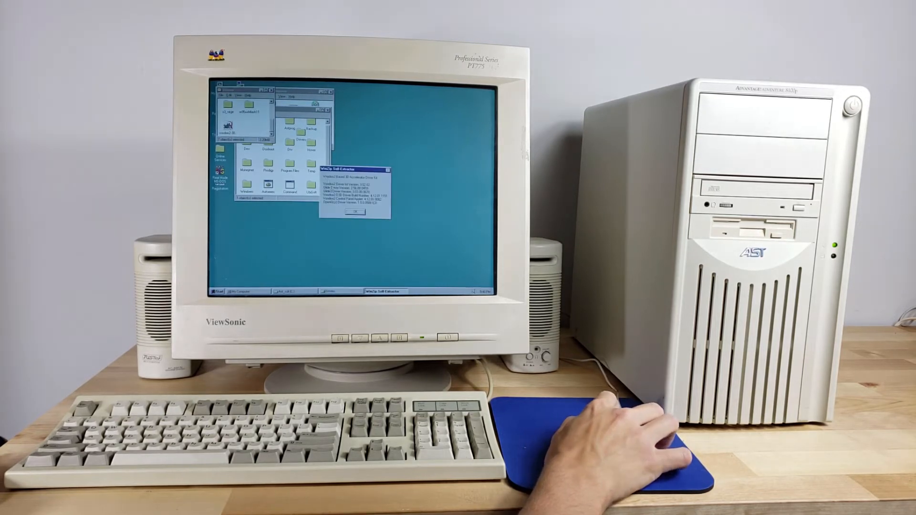
{"action": "left_click", "coordinate": [354, 211]}
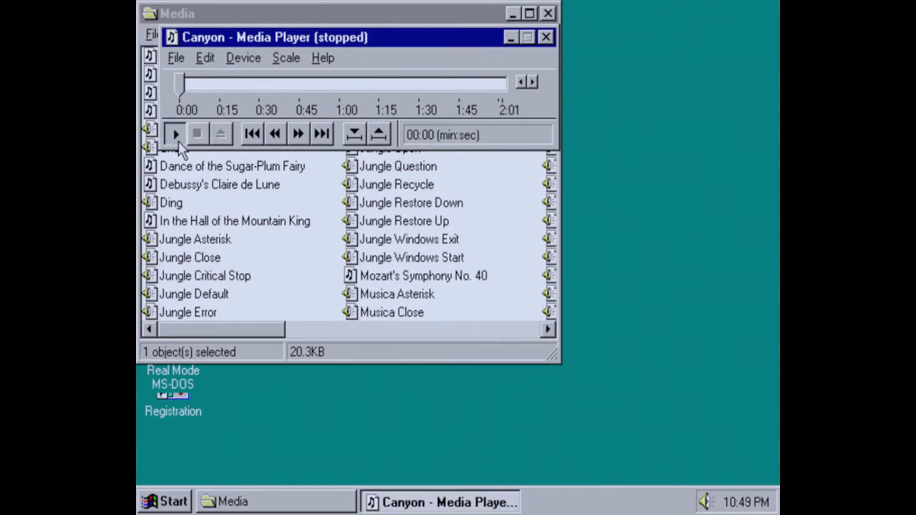
Play the Canyon MIDI track in Media Player, then close the player.
{"action": "left_click", "coordinate": [173, 133]}
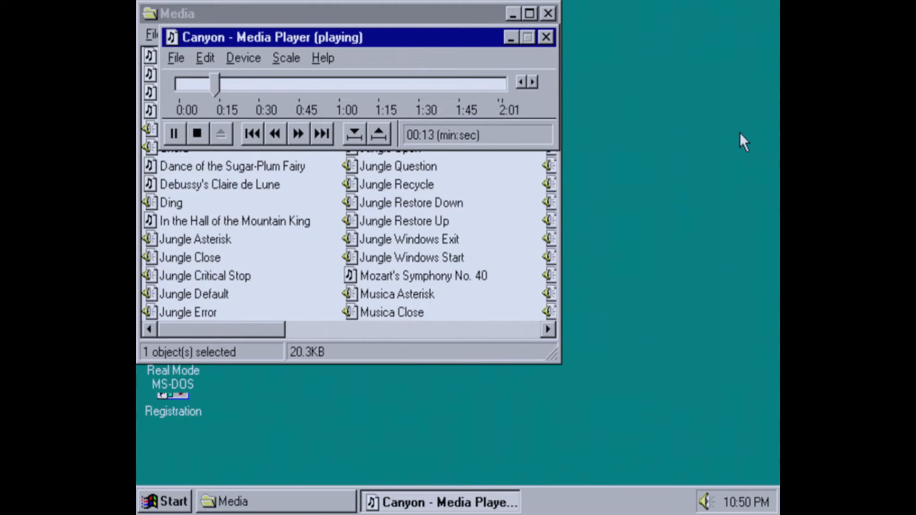
{"action": "left_click", "coordinate": [546, 36]}
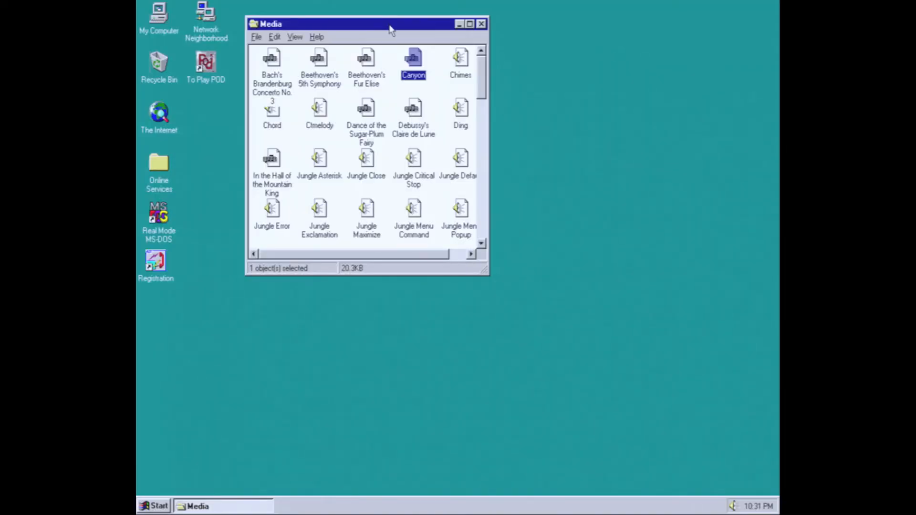
{"action": "double_click", "coordinate": [414, 61]}
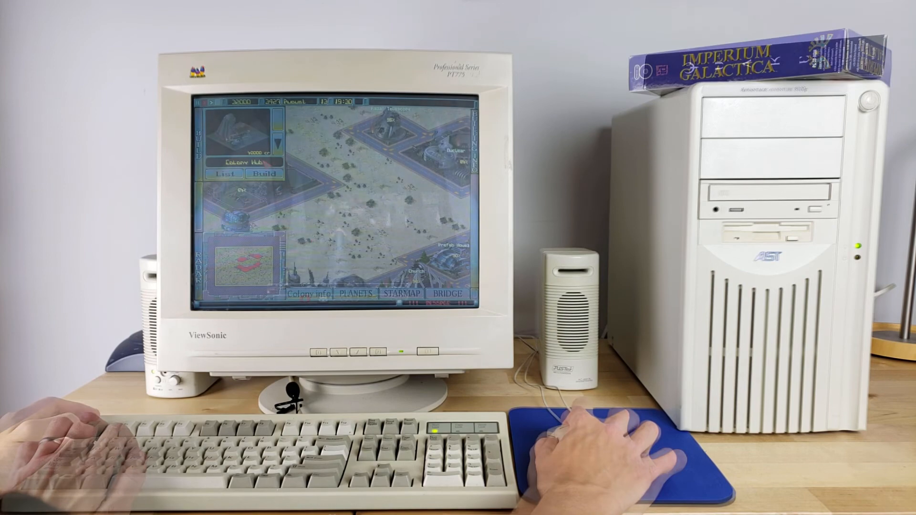
Switch to the STARMAP and select Fleet 1 to show its Move/Attack/Stop orders.
{"action": "left_click", "coordinate": [308, 294]}
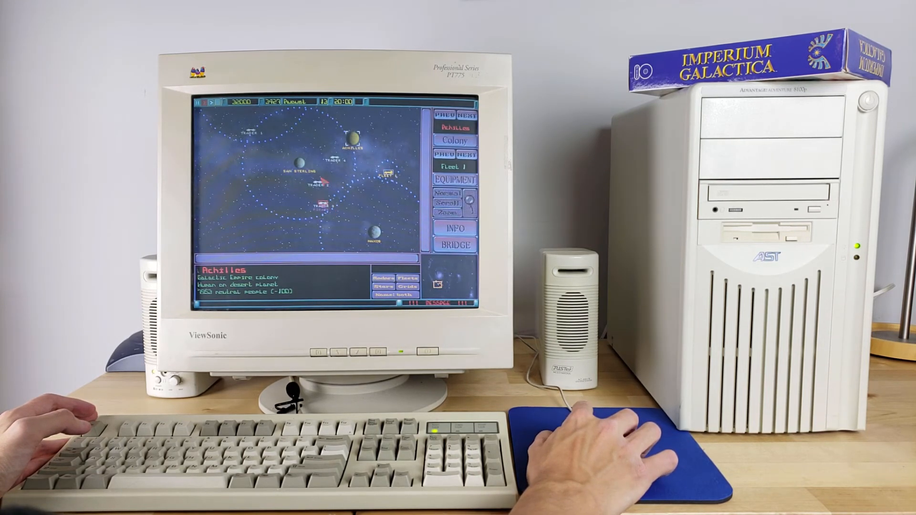
{"action": "left_click", "coordinate": [454, 167]}
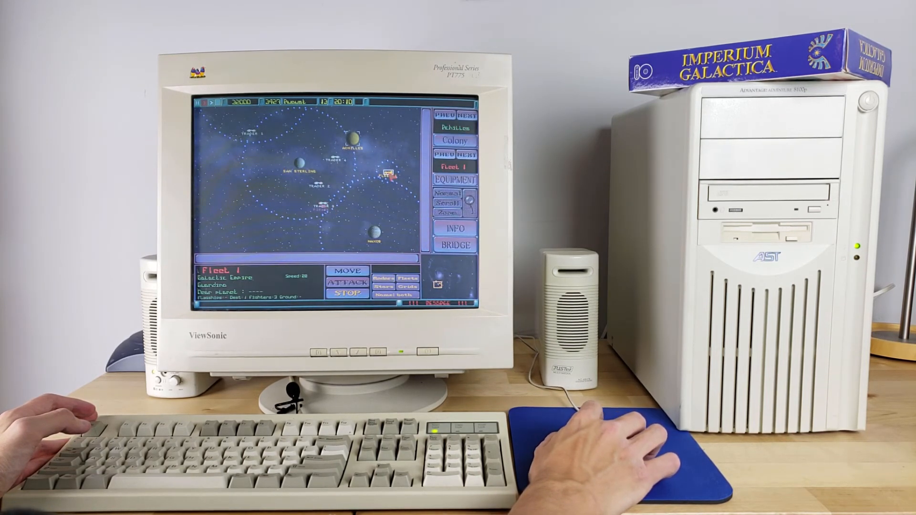